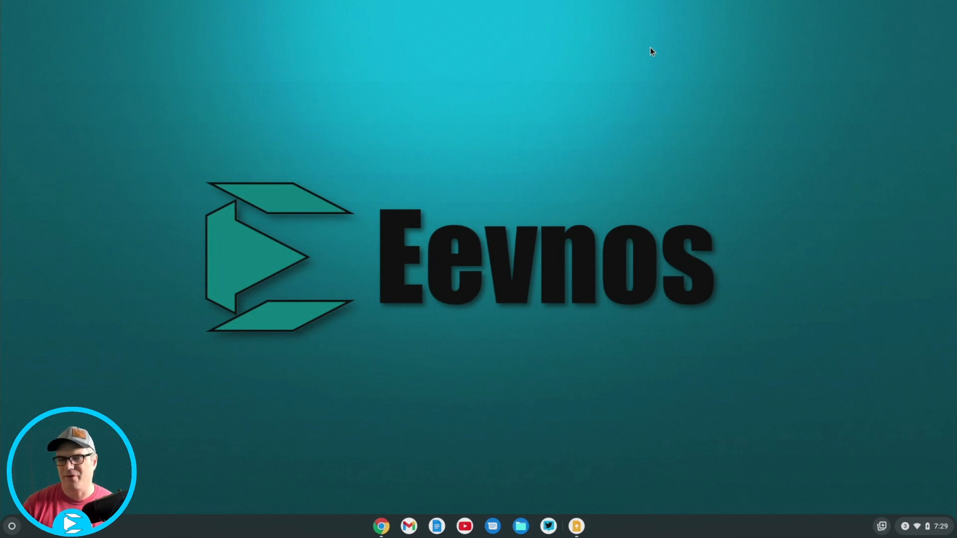
{"action": "mouse_move", "coordinate": [339, 516]}
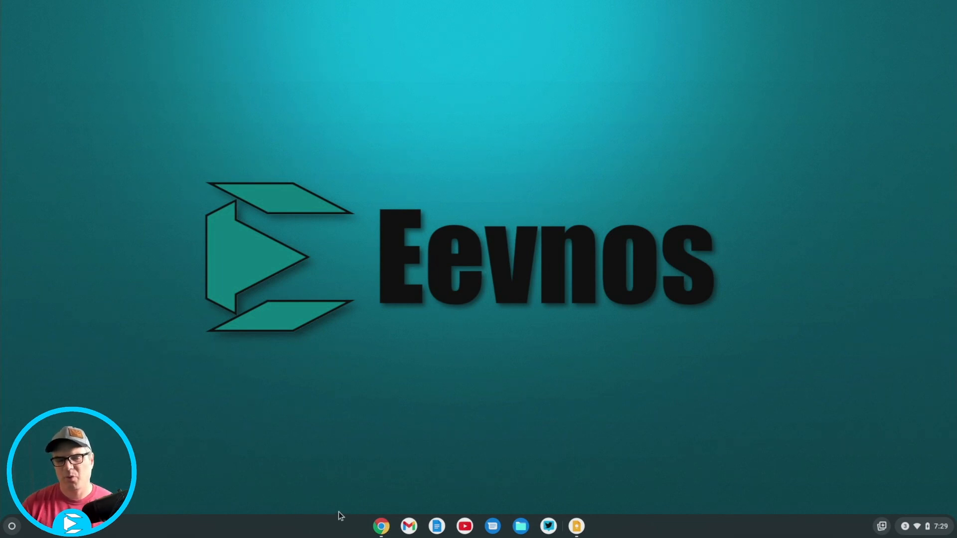
Copy the 'flatpak install flathub org.kde.kdenlive' command from Kdenlive's Flathub page
{"action": "left_click", "coordinate": [381, 525]}
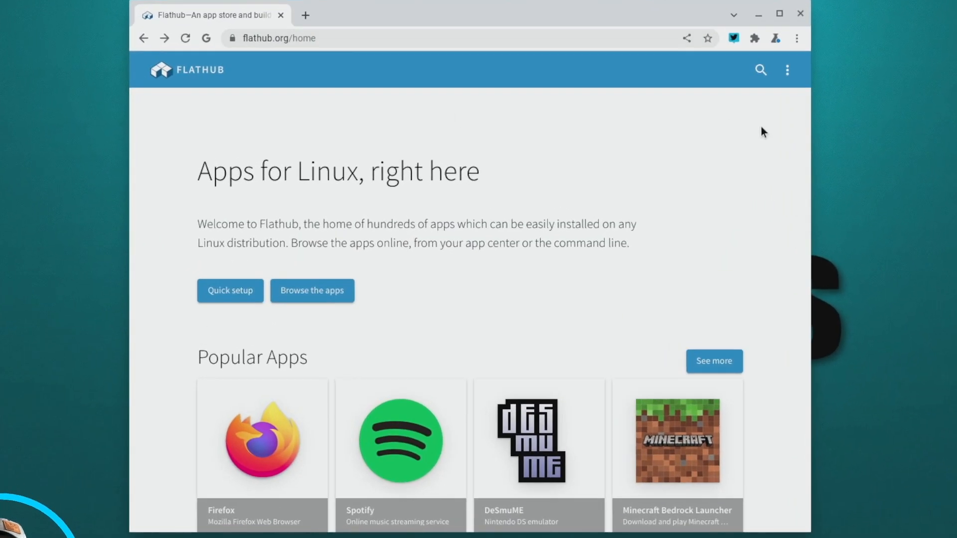
{"action": "left_click", "coordinate": [760, 70]}
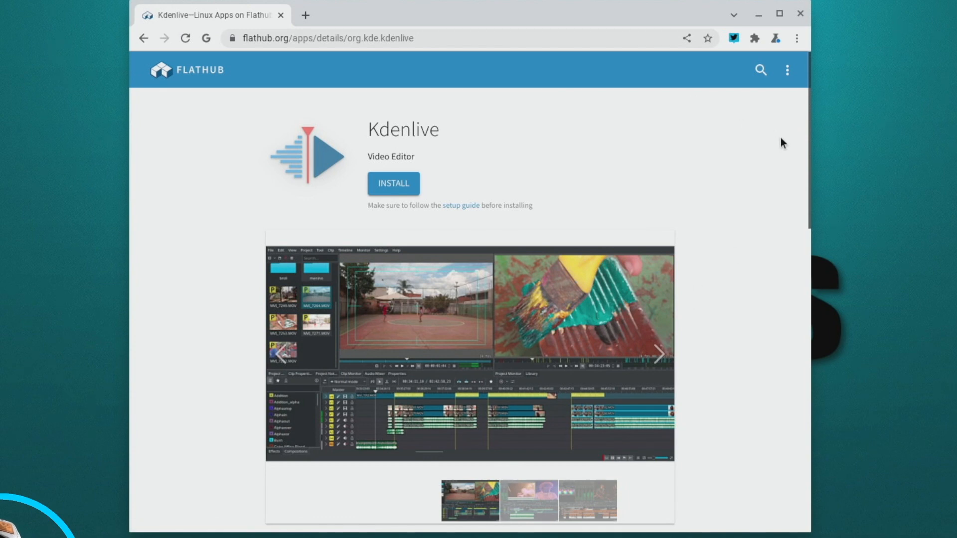
{"action": "scroll", "scroll_direction": "down", "scroll_amount": 3}
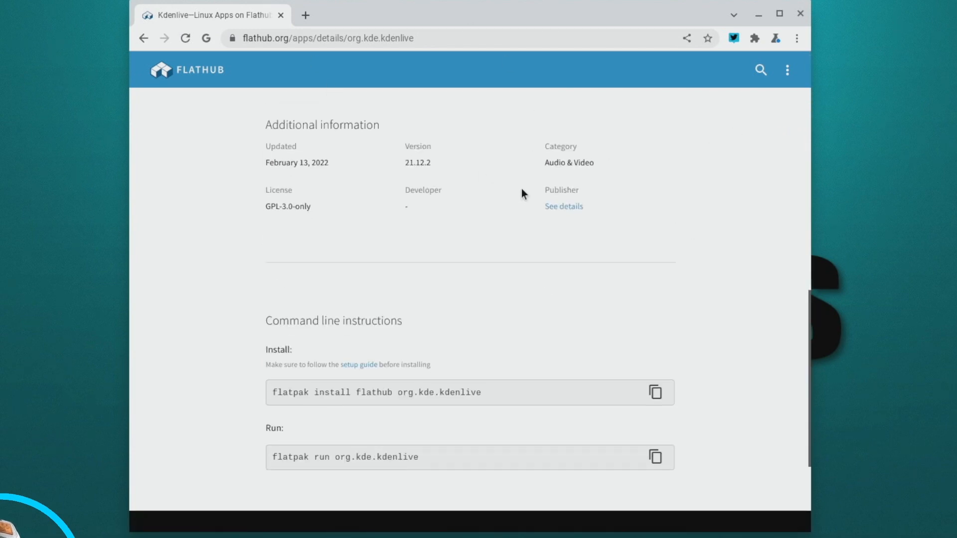
{"action": "scroll", "scroll_direction": "down", "scroll_amount": 3}
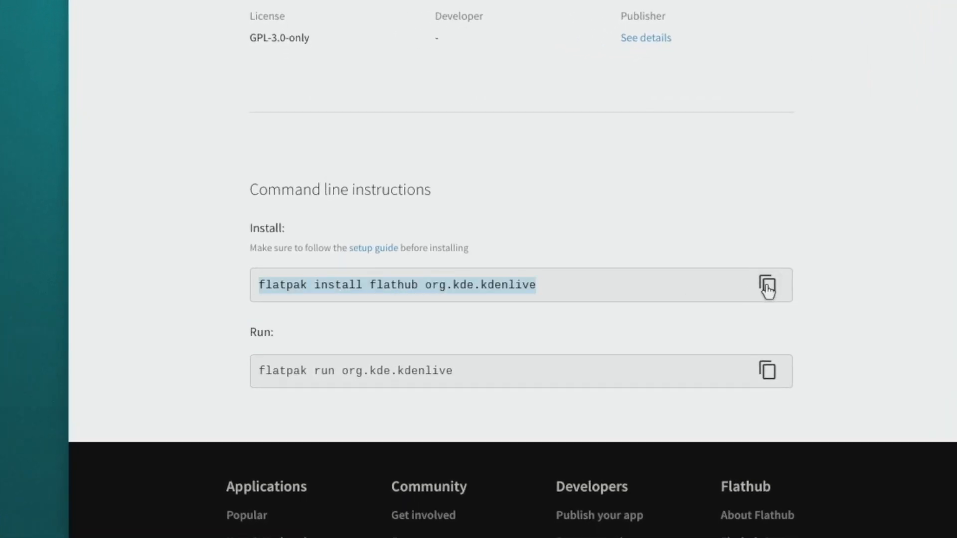
{"action": "left_click", "coordinate": [767, 285]}
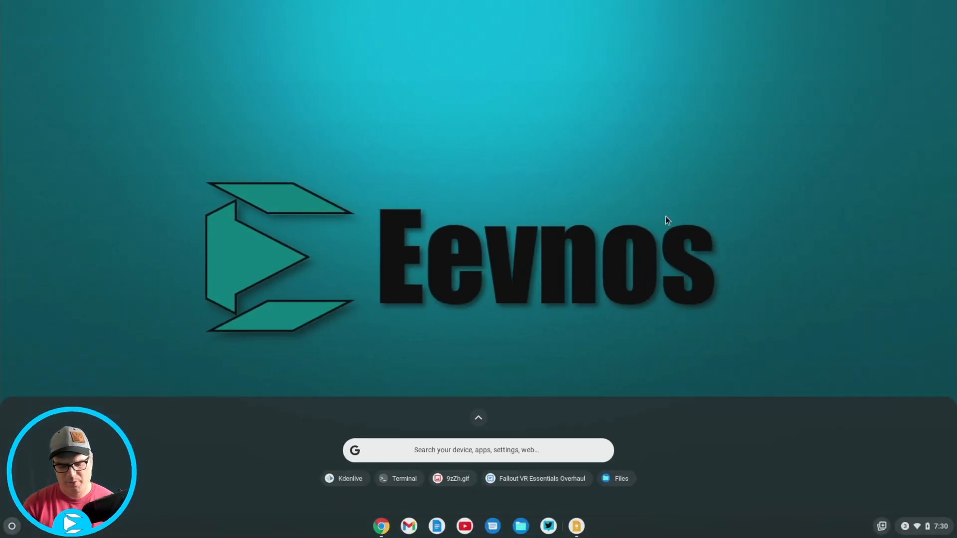
Run 'flatpak install flathub org.kde.kdenlive' in Terminal and confirm with y
{"action": "left_click", "coordinate": [397, 479]}
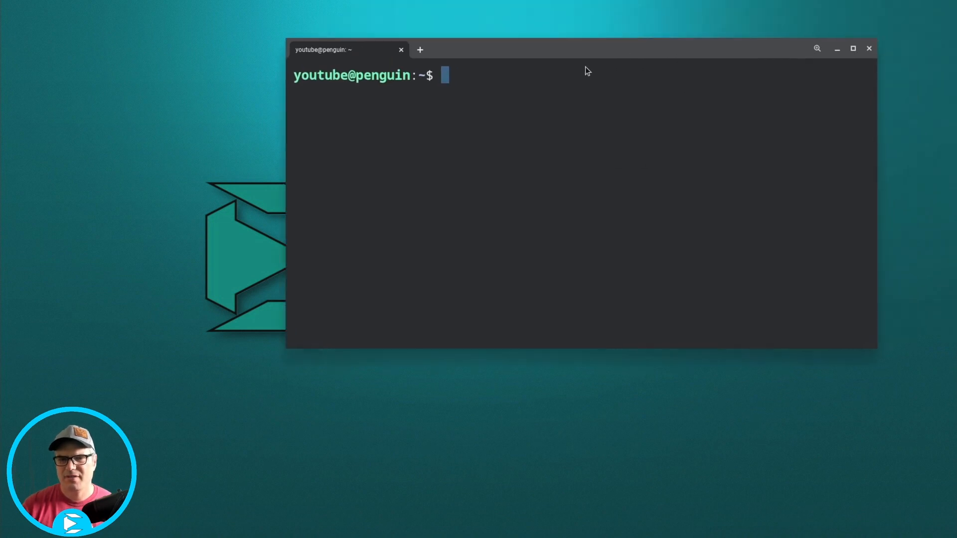
{"action": "type", "text": "flatpak install flathub org.kde.kdenlive"}
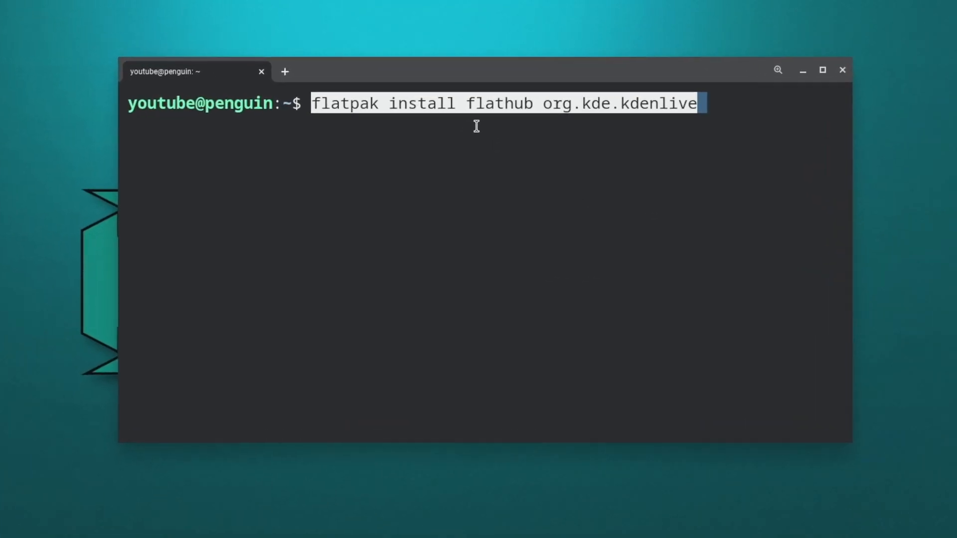
{"action": "key", "text": "Return"}
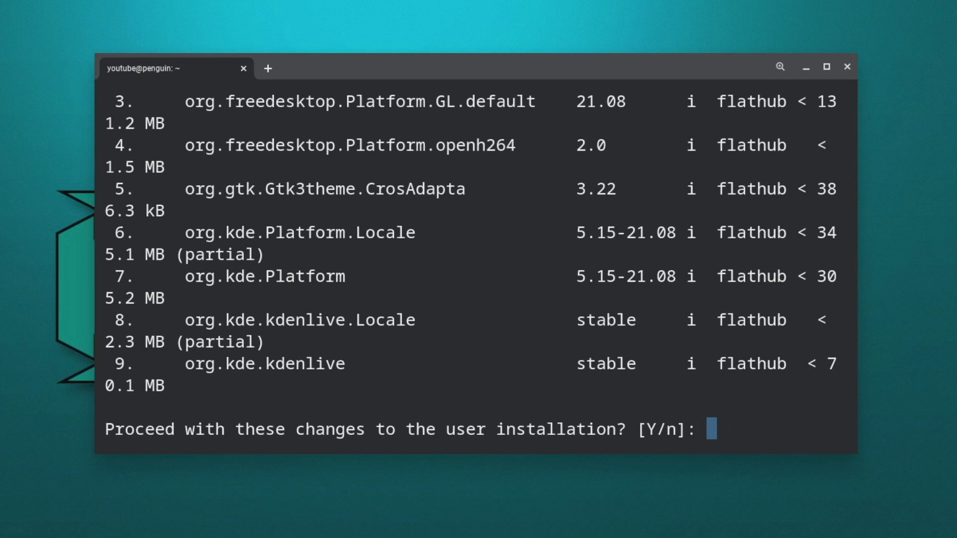
{"action": "type", "text": "y"}
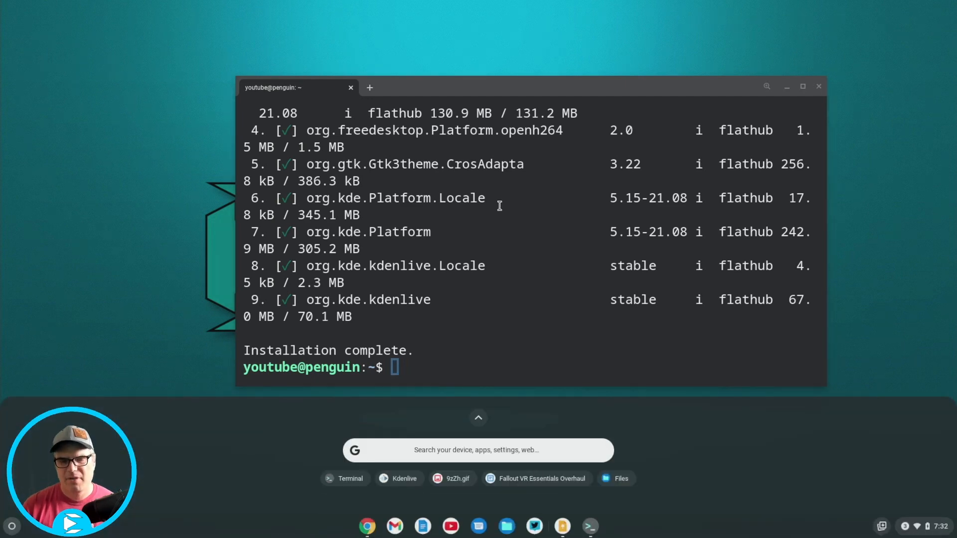
Launch Kdenlive from the launcher's Linux apps folder
{"action": "left_click", "coordinate": [479, 419]}
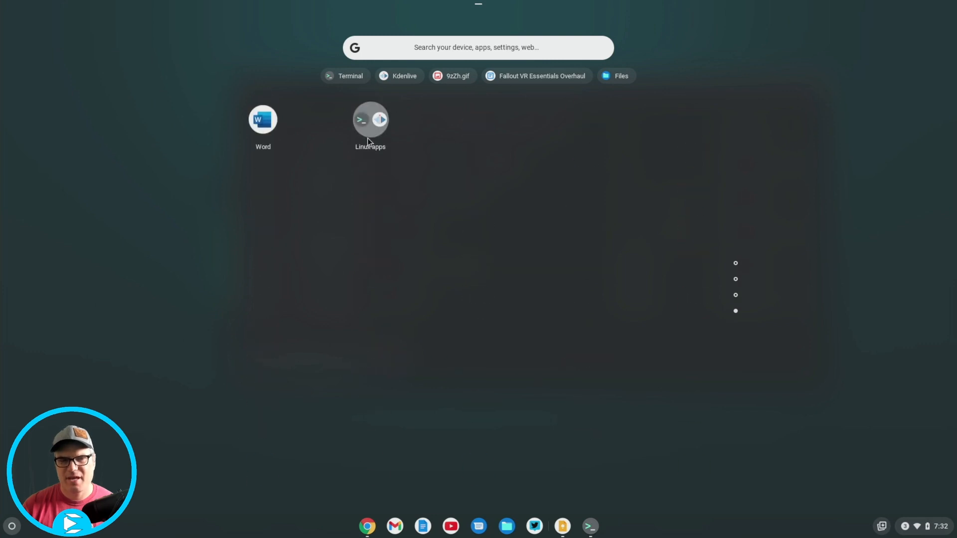
{"action": "left_click", "coordinate": [370, 122]}
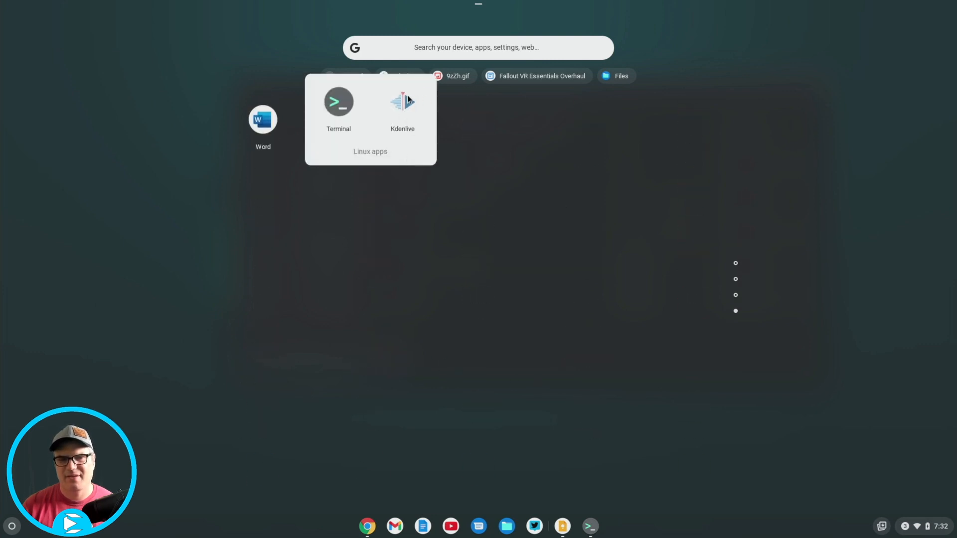
{"action": "mouse_move", "coordinate": [409, 121]}
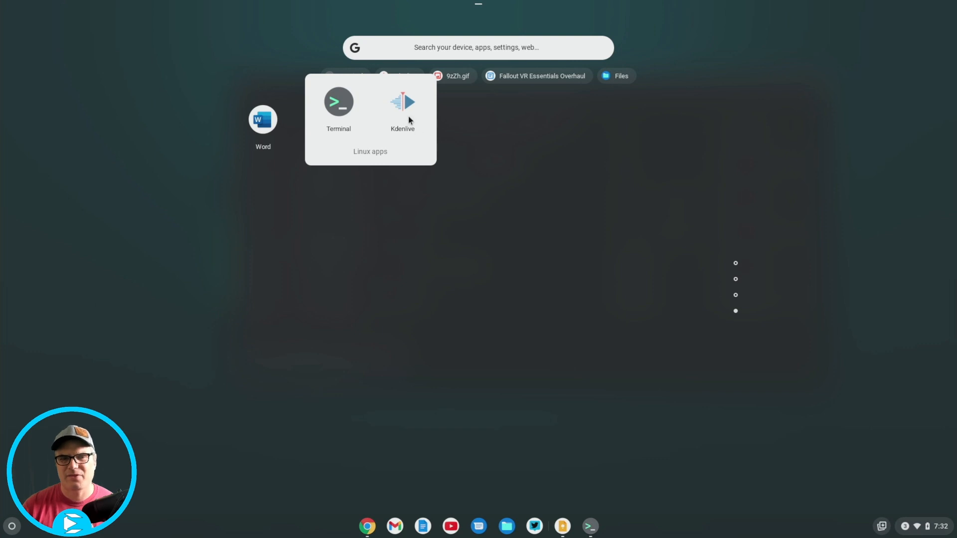
{"action": "left_click", "coordinate": [338, 101]}
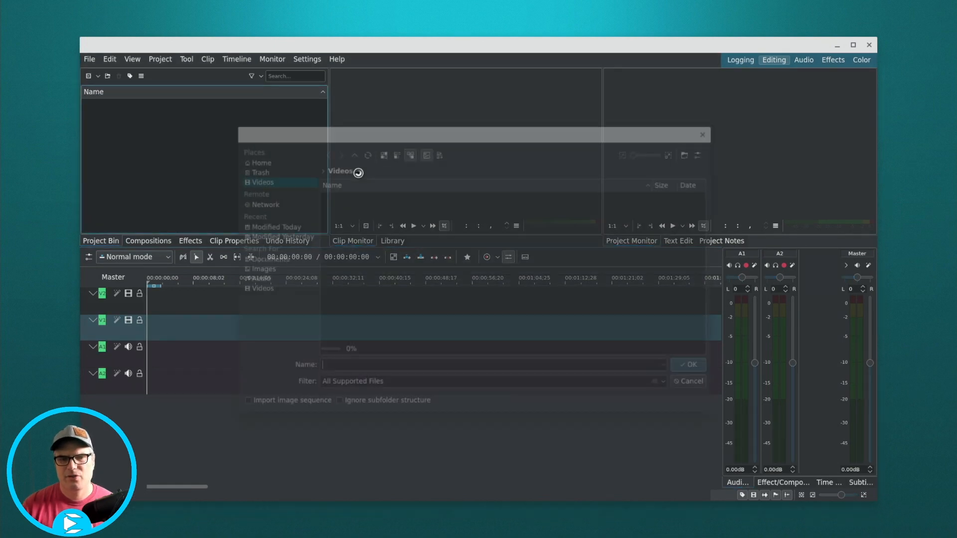
Add P1080200.MP4 to the Project Bin, then quit Kdenlive, saving changes
{"action": "left_click", "coordinate": [688, 365]}
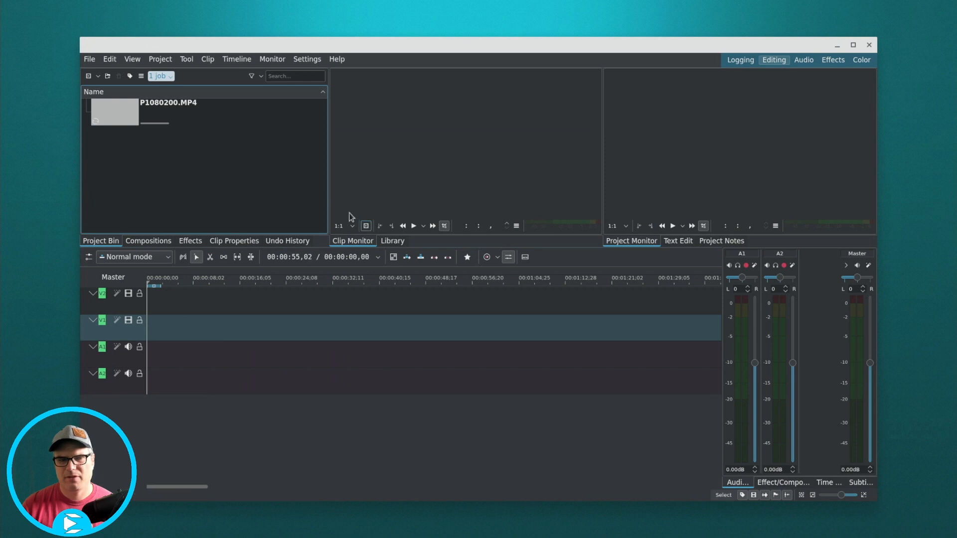
{"action": "mouse_move", "coordinate": [256, 176]}
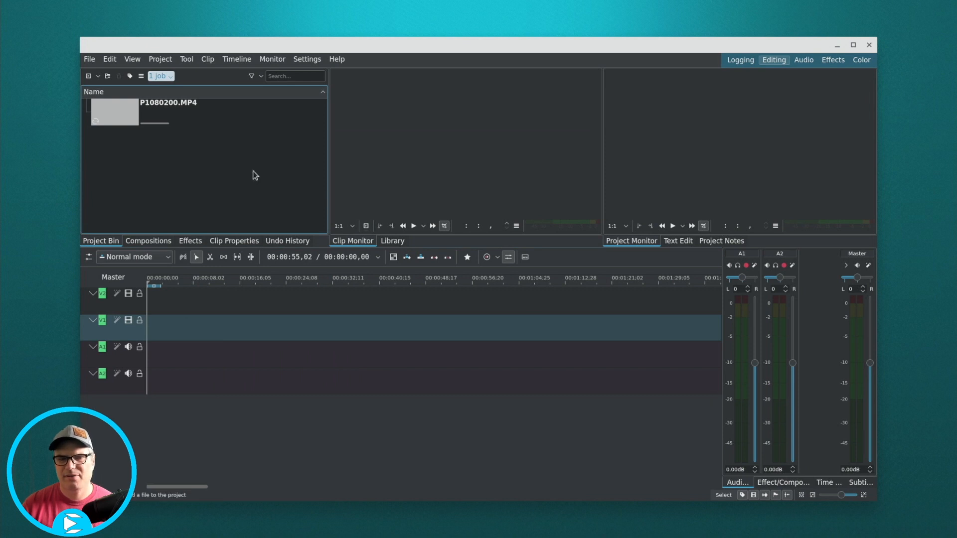
{"action": "left_click", "coordinate": [168, 111]}
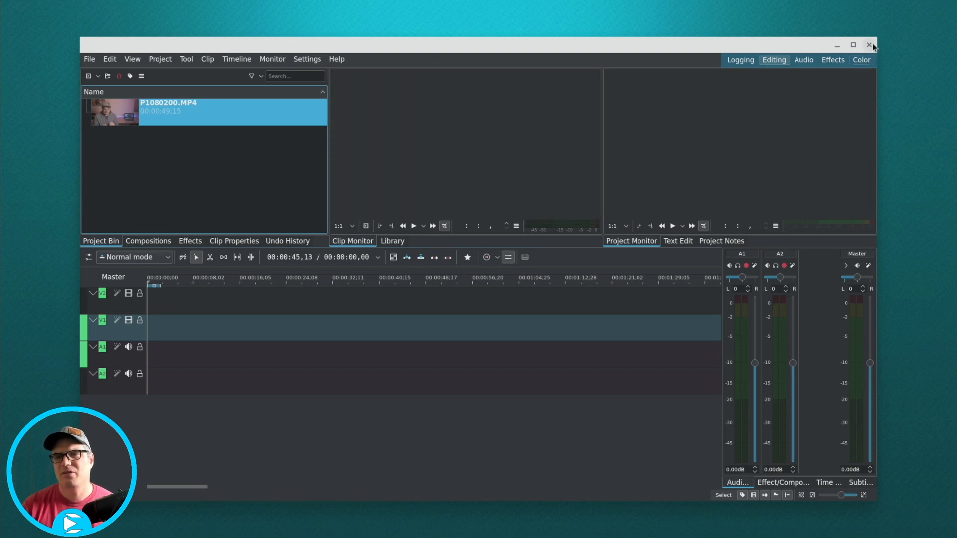
{"action": "left_click", "coordinate": [869, 46]}
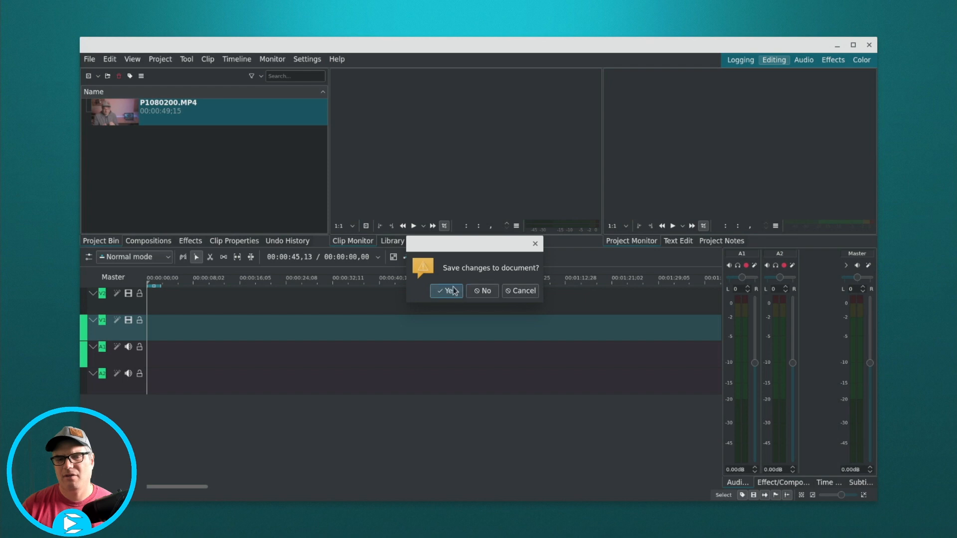
{"action": "left_click", "coordinate": [445, 291]}
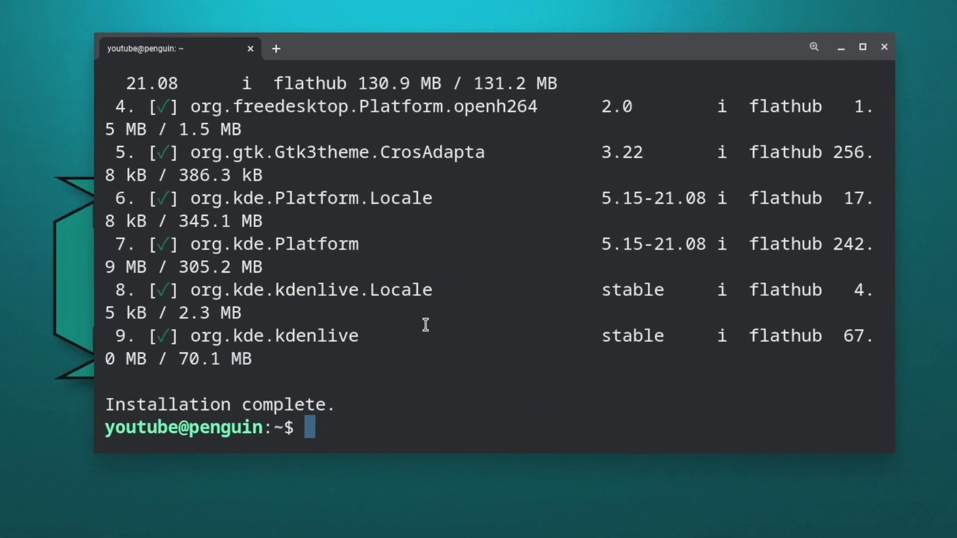
Install menulibre with 'sudo apt install menulibre' and launch it
{"action": "type", "text": "su"}
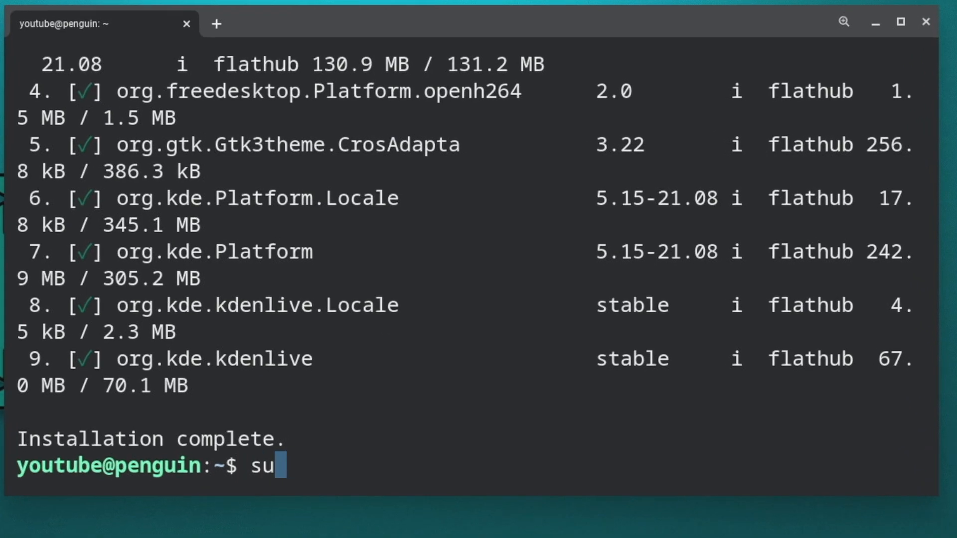
{"action": "type", "text": "do apt insta"}
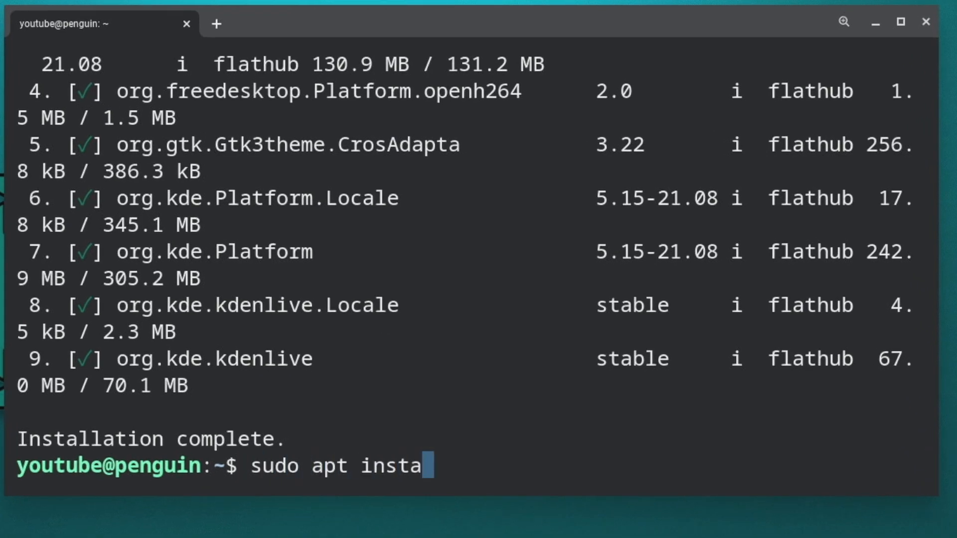
{"action": "type", "text": "ll menu"}
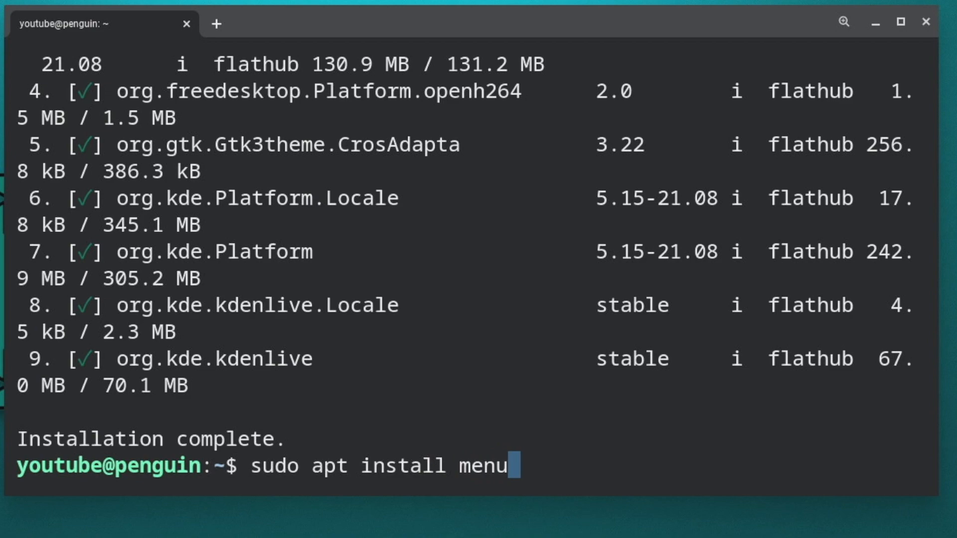
{"action": "key", "text": "Return"}
{"action": "type", "text": "y"}
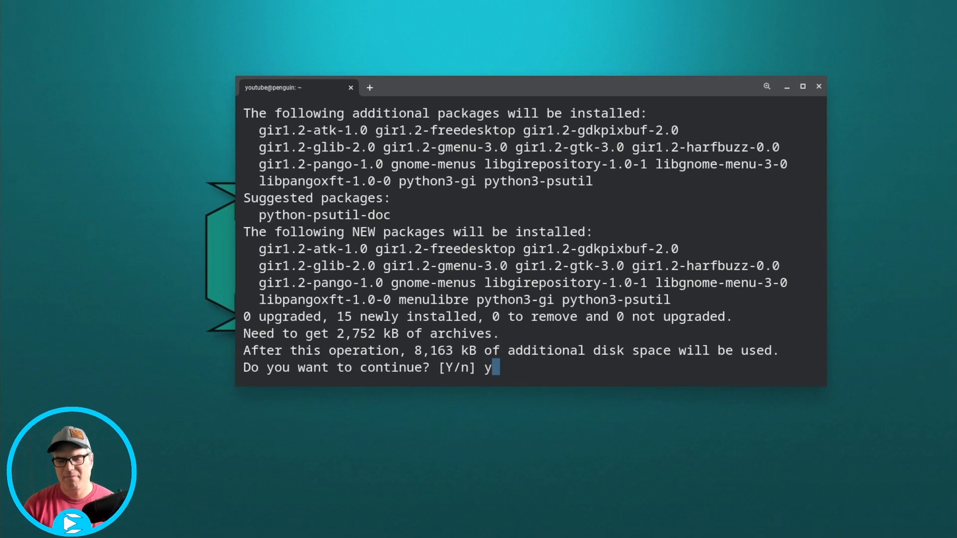
{"action": "key", "text": "Return"}
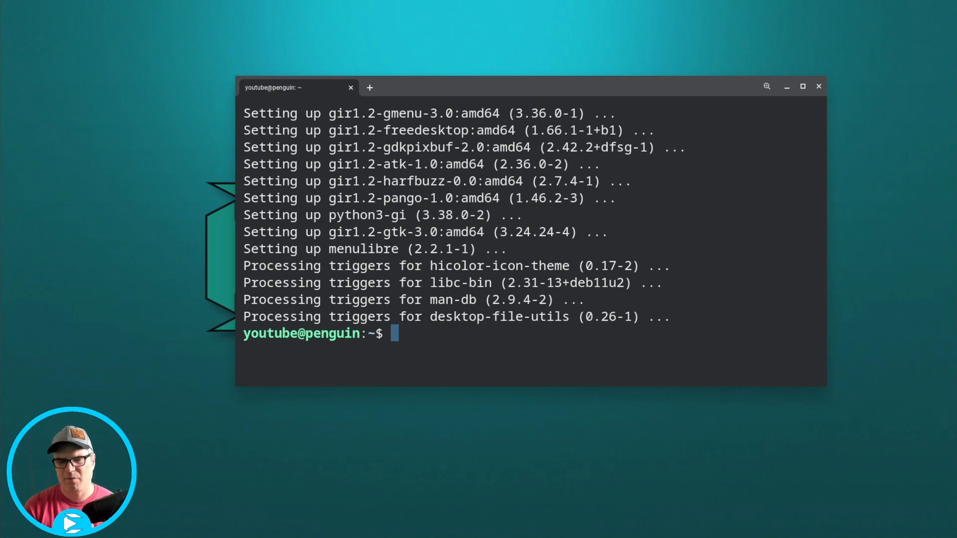
{"action": "type", "text": "menulibre"}
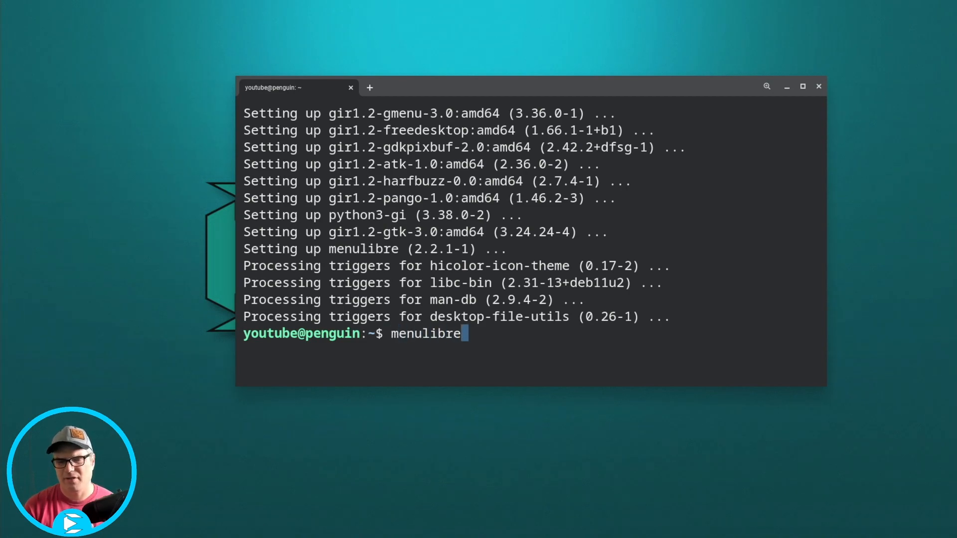
{"action": "key", "text": "Return"}
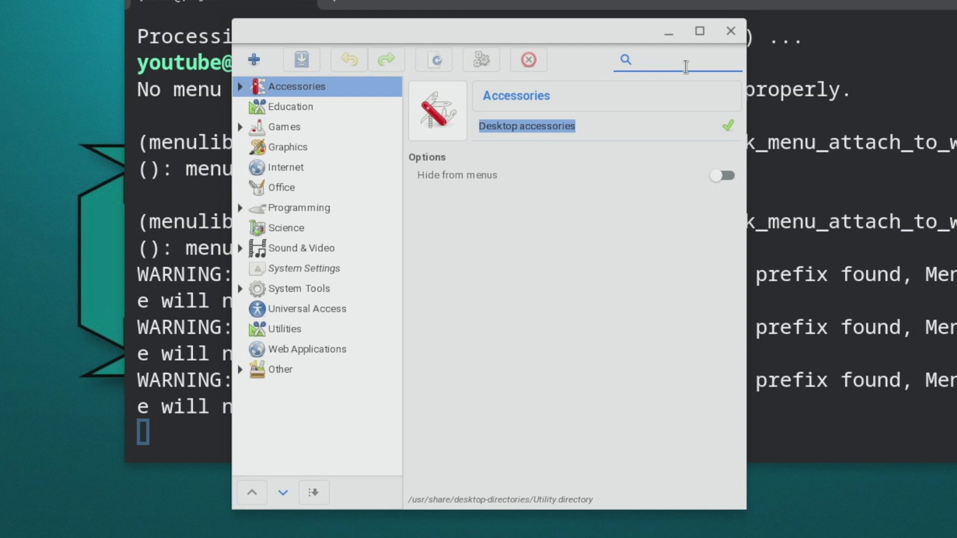
Search MenuLibre for 'kden' to find the Kdenlive entry
{"action": "left_click", "coordinate": [672, 60]}
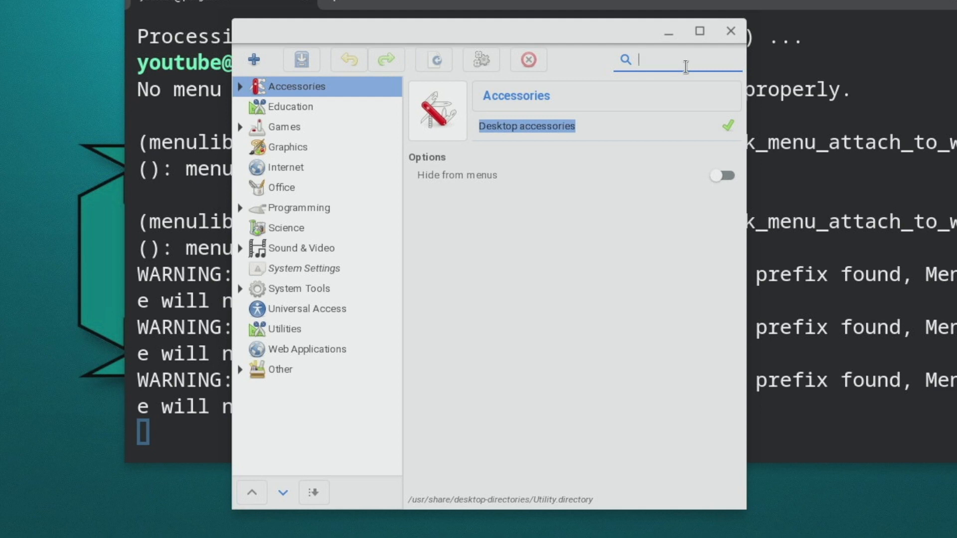
{"action": "type", "text": "kden"}
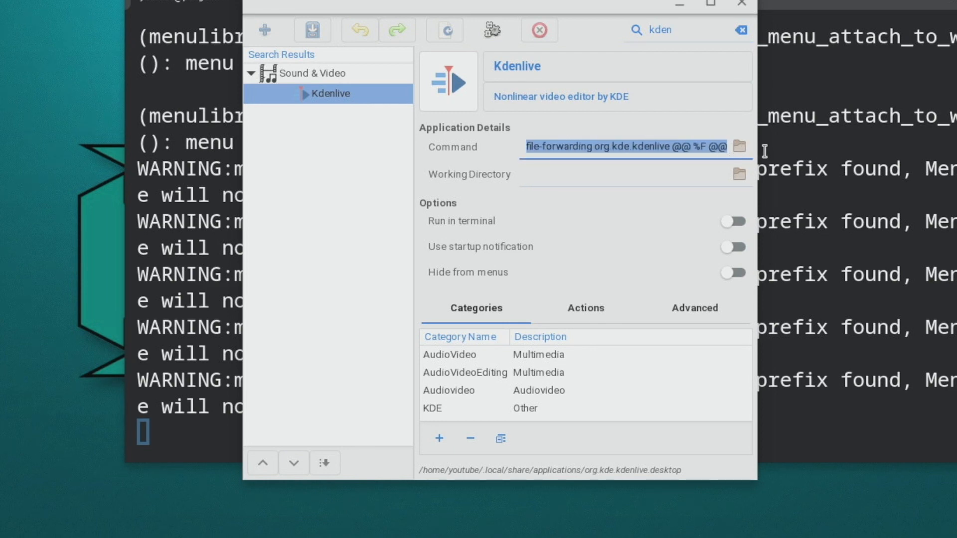
{"action": "mouse_move", "coordinate": [585, 143]}
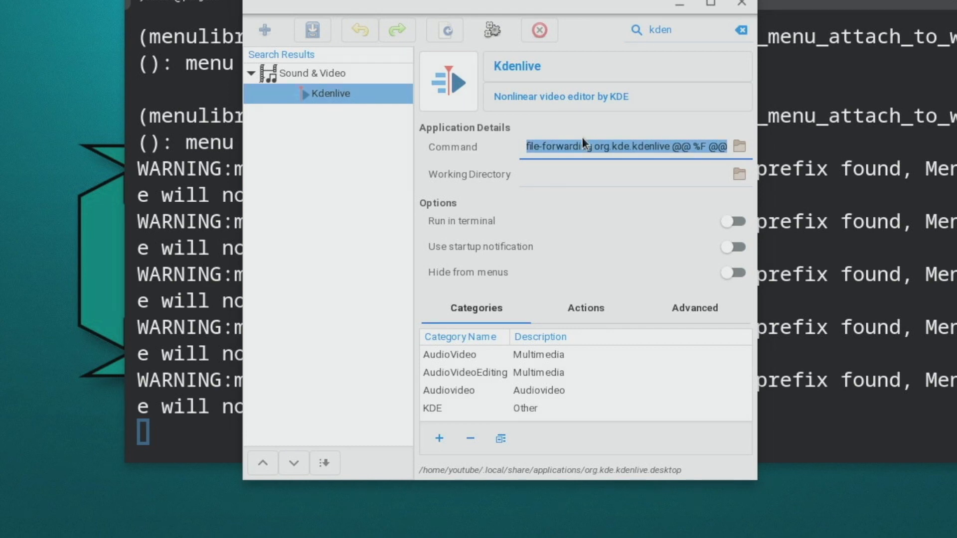
{"action": "mouse_move", "coordinate": [562, 166]}
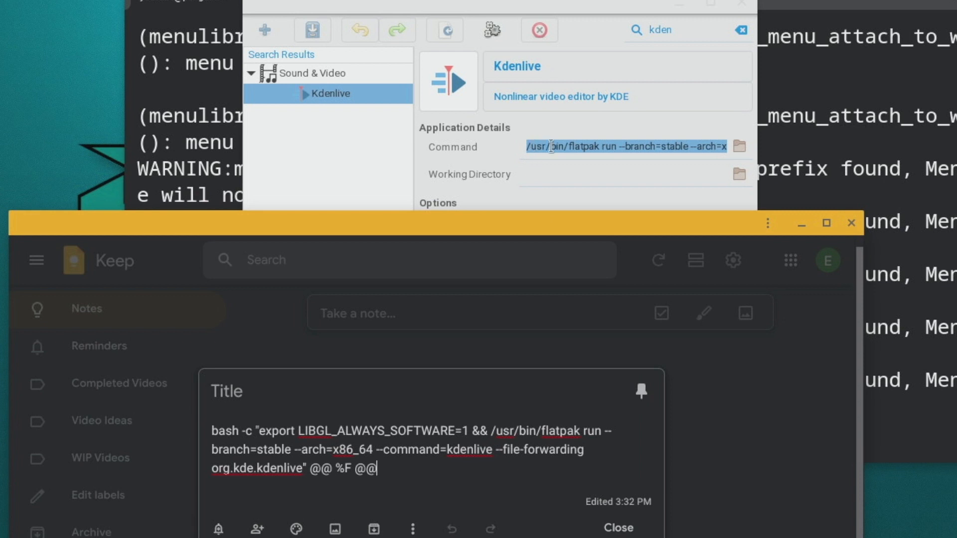
{"action": "mouse_move", "coordinate": [686, 168]}
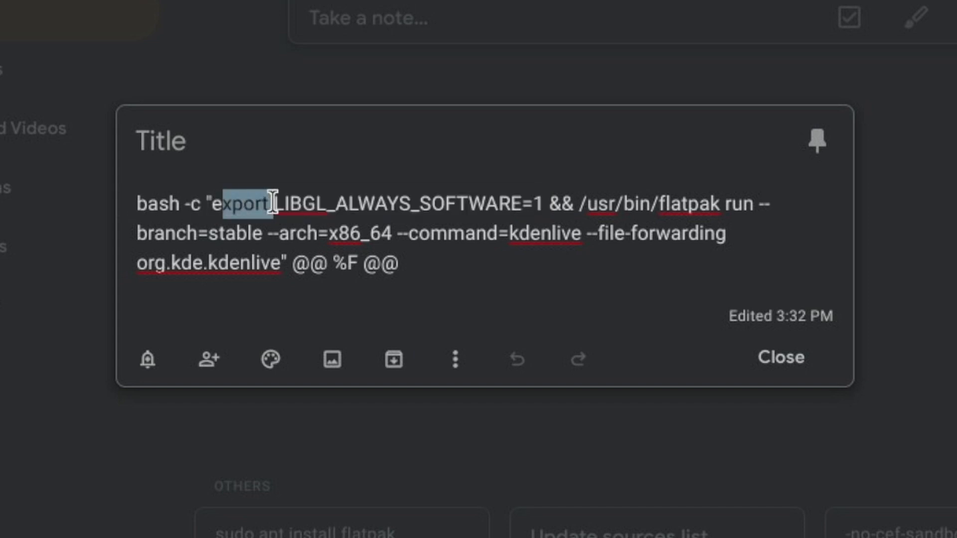
Add the missing '&' so the note's command reads '&&' before the flatpak run
{"action": "left_click", "coordinate": [552, 203]}
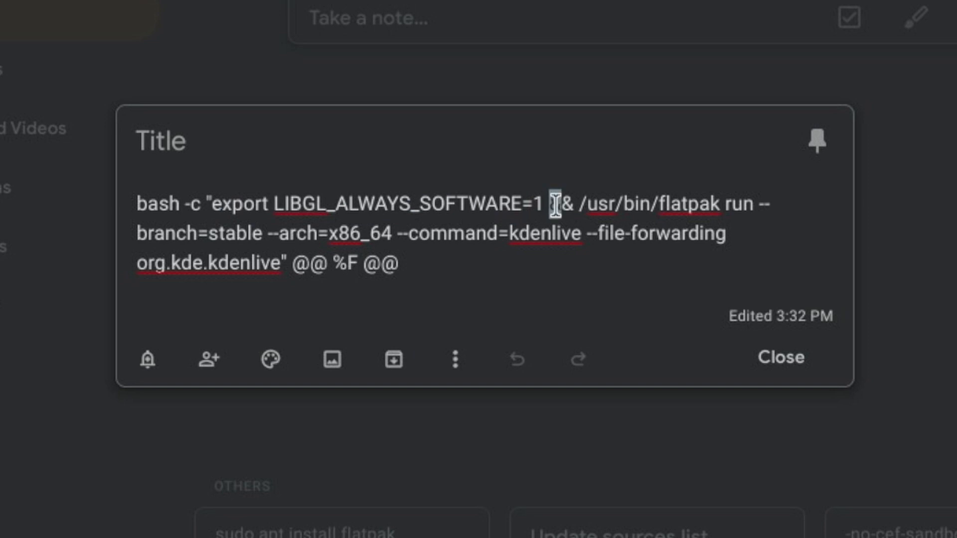
{"action": "type", "text": "&"}
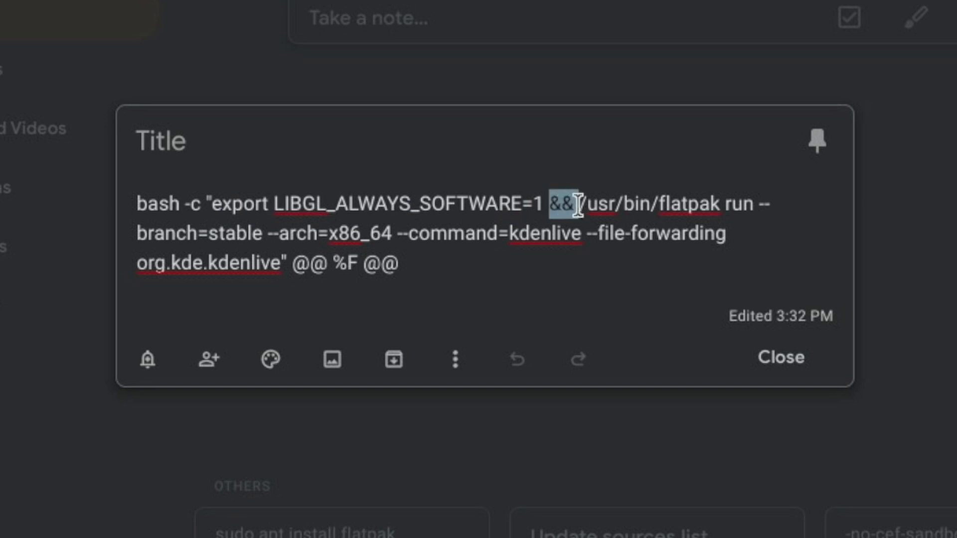
{"action": "mouse_move", "coordinate": [732, 269]}
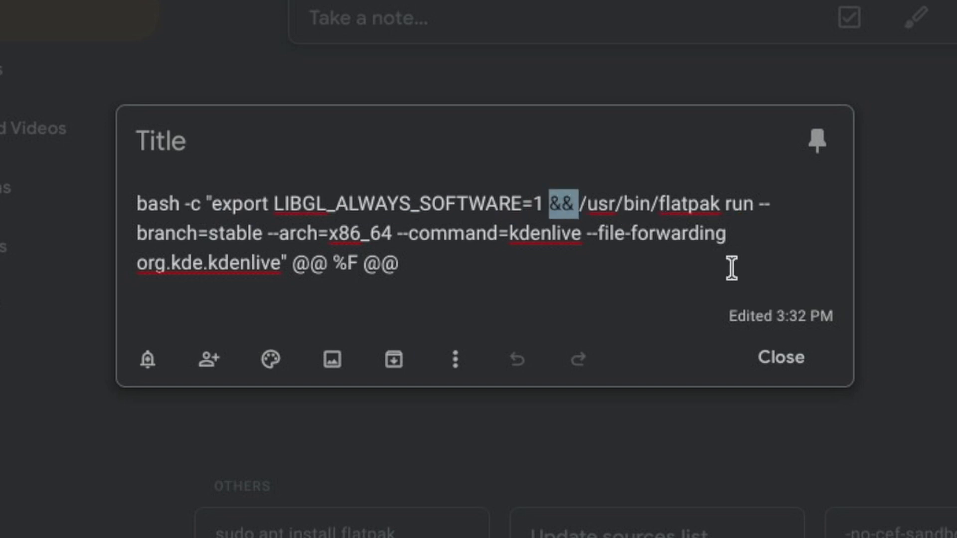
{"action": "mouse_move", "coordinate": [214, 201]}
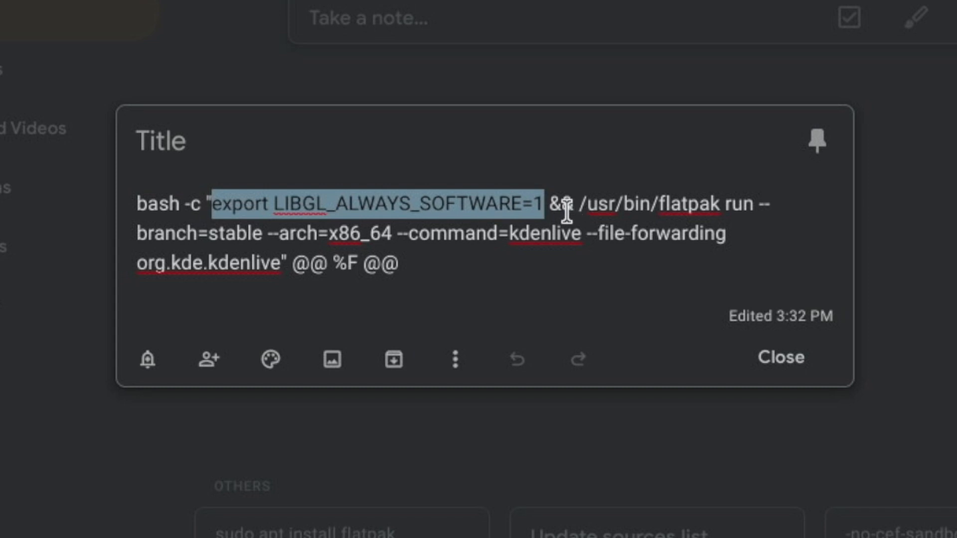
{"action": "mouse_move", "coordinate": [425, 140]}
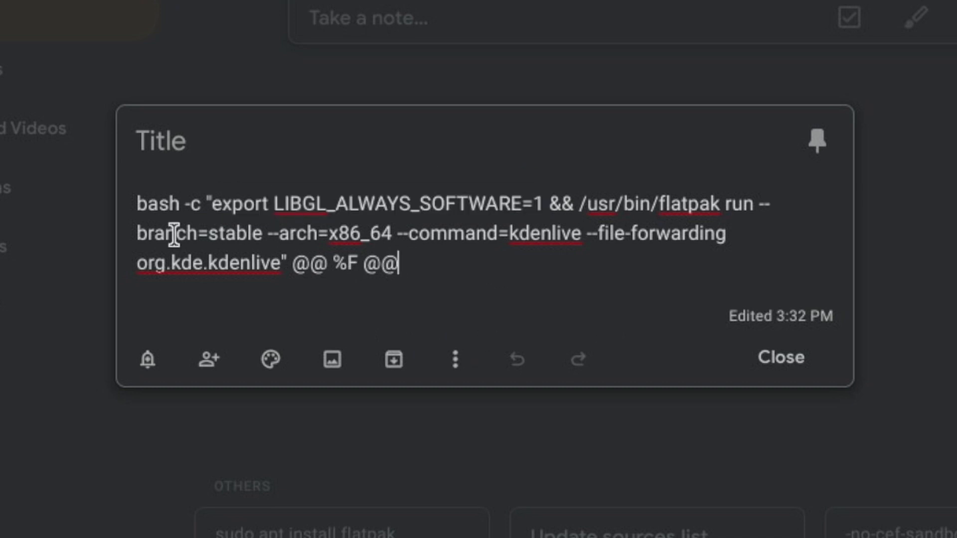
{"action": "mouse_move", "coordinate": [483, 311]}
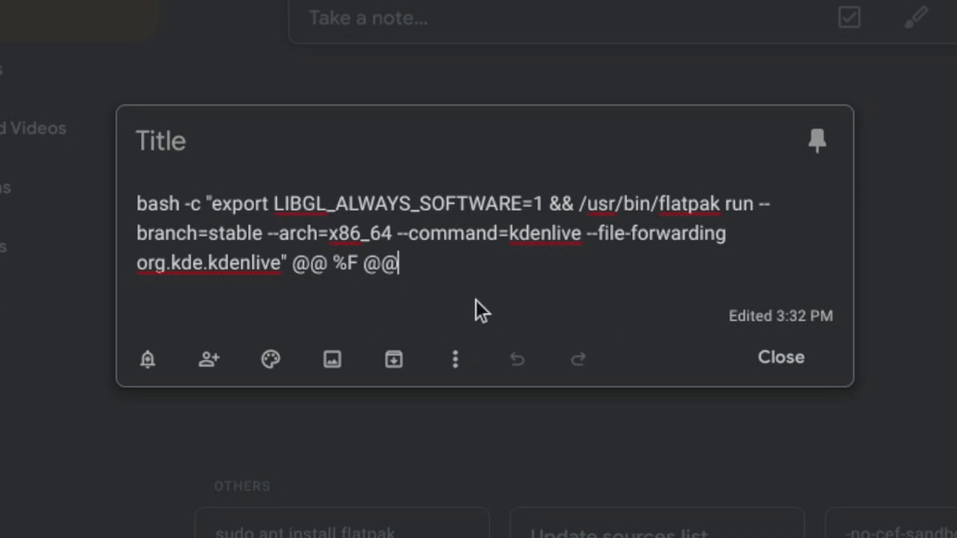
{"action": "mouse_move", "coordinate": [425, 275]}
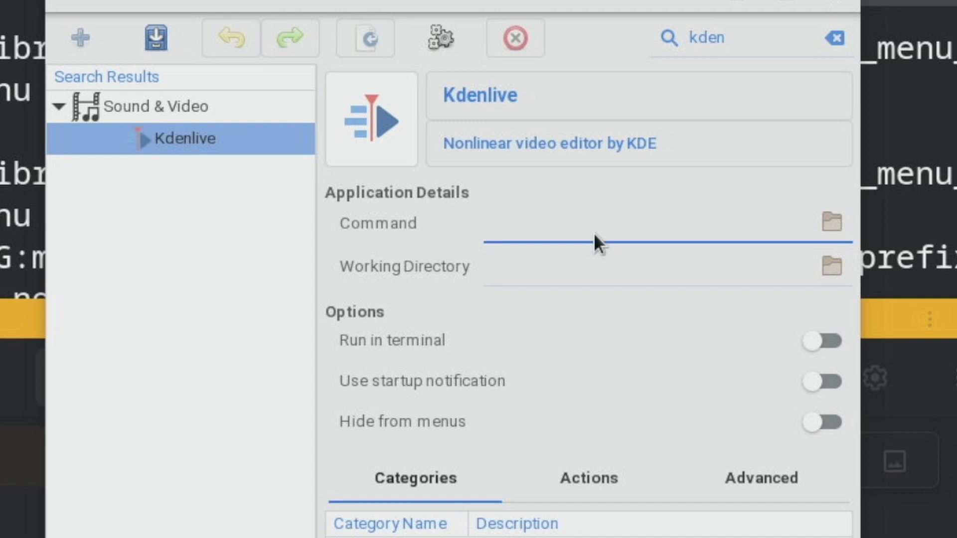
Paste the bash -c software-rendering command into Kdenlive's Command field and save on close
{"action": "left_click", "coordinate": [610, 235]}
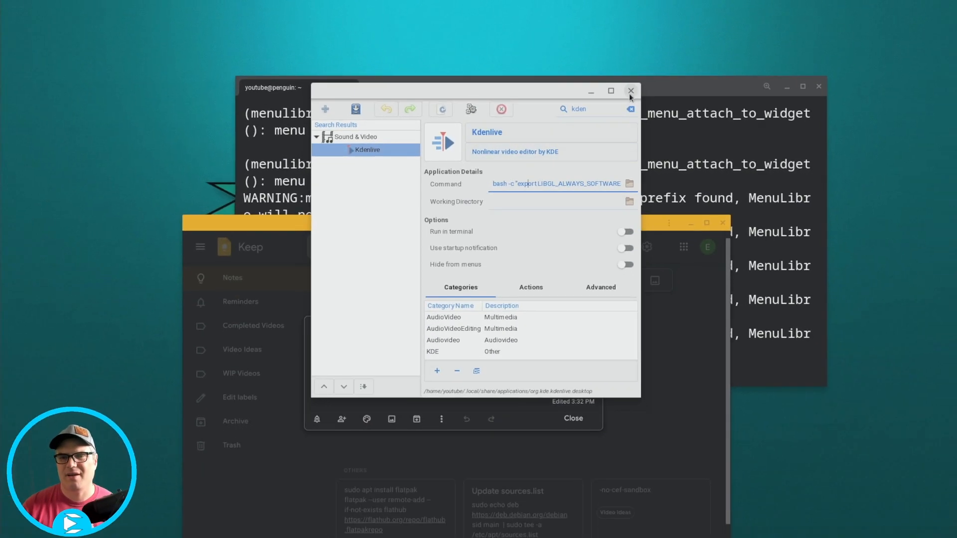
{"action": "left_click", "coordinate": [631, 91]}
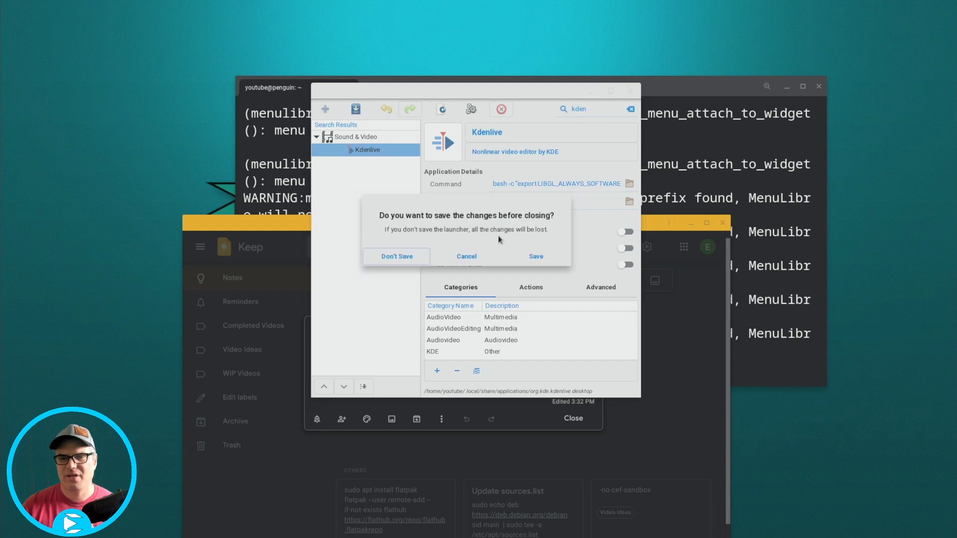
{"action": "mouse_move", "coordinate": [536, 256]}
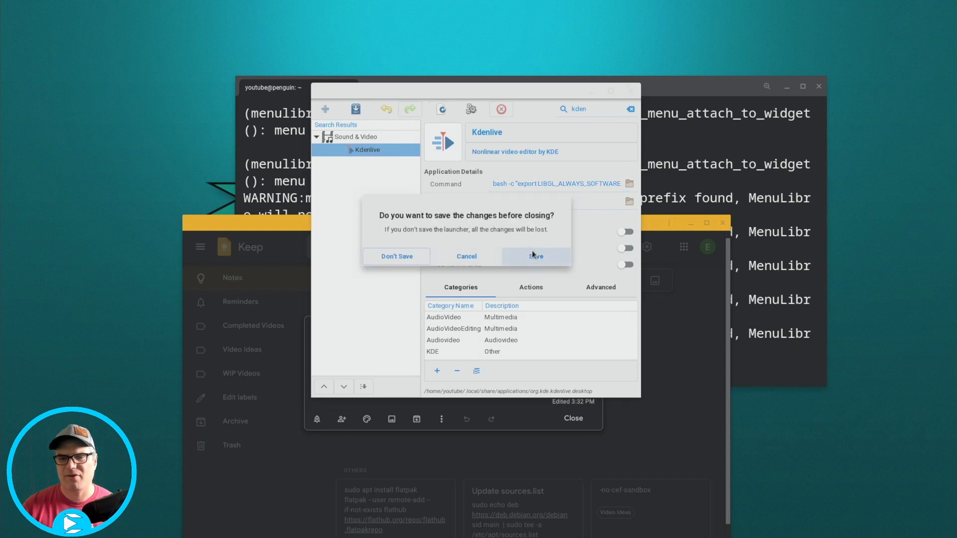
{"action": "left_click", "coordinate": [397, 256]}
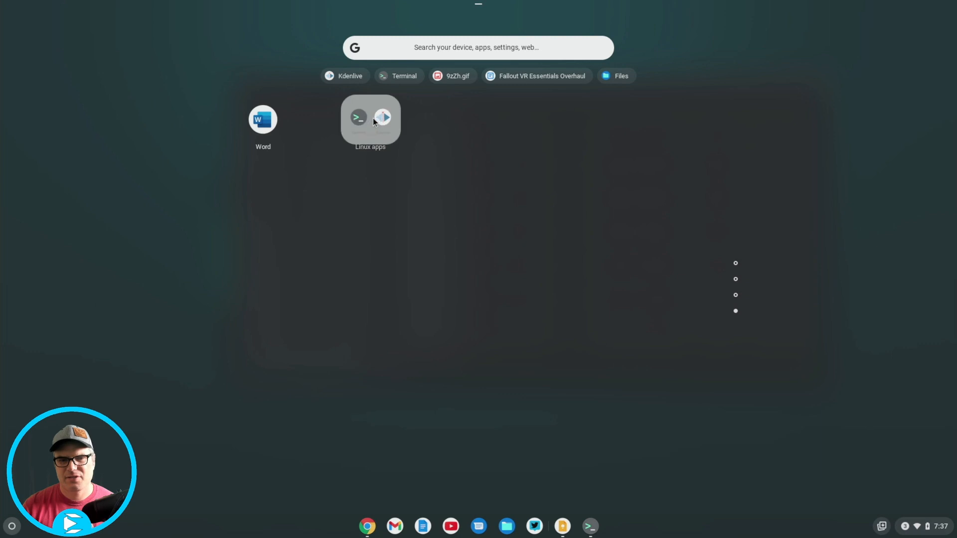
Open the Linux apps folder to relaunch Kdenlive
{"action": "left_click", "coordinate": [383, 117]}
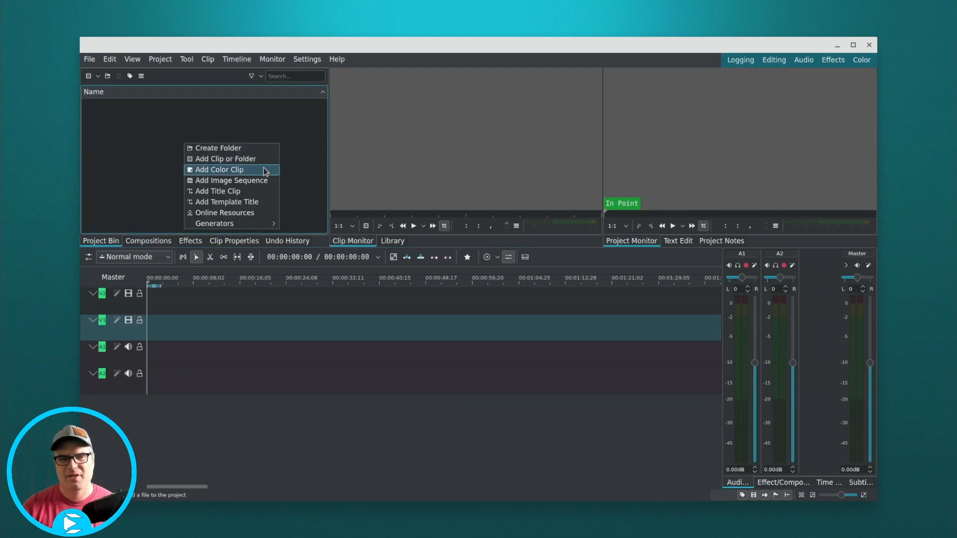
Add P1080200.MP4 to the bin, play and pause it, and jump back near the start
{"action": "left_click", "coordinate": [219, 169]}
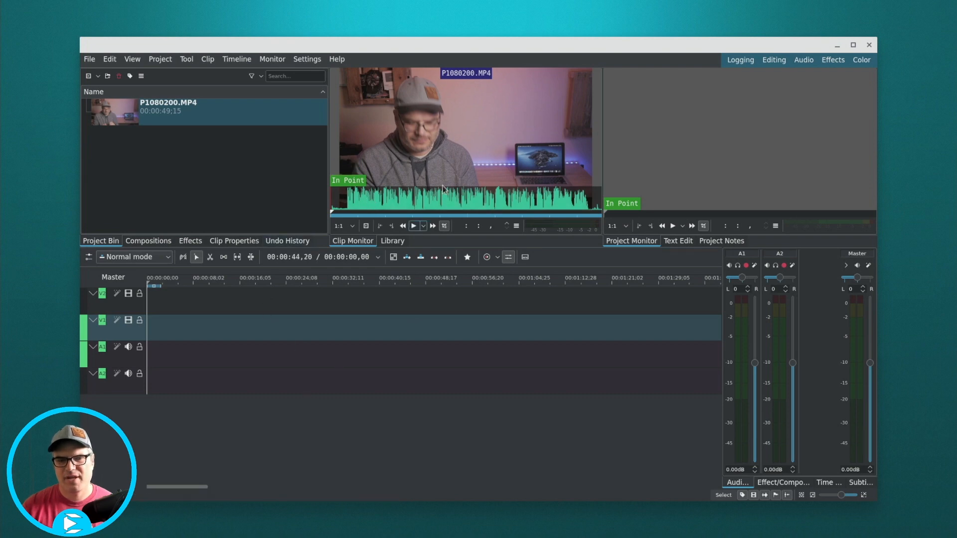
{"action": "left_click", "coordinate": [412, 226]}
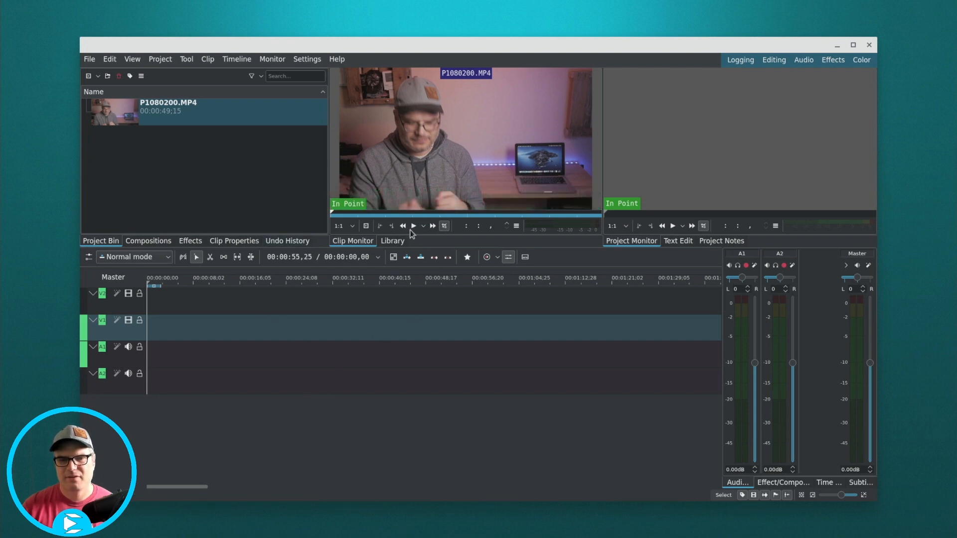
{"action": "left_click", "coordinate": [413, 226]}
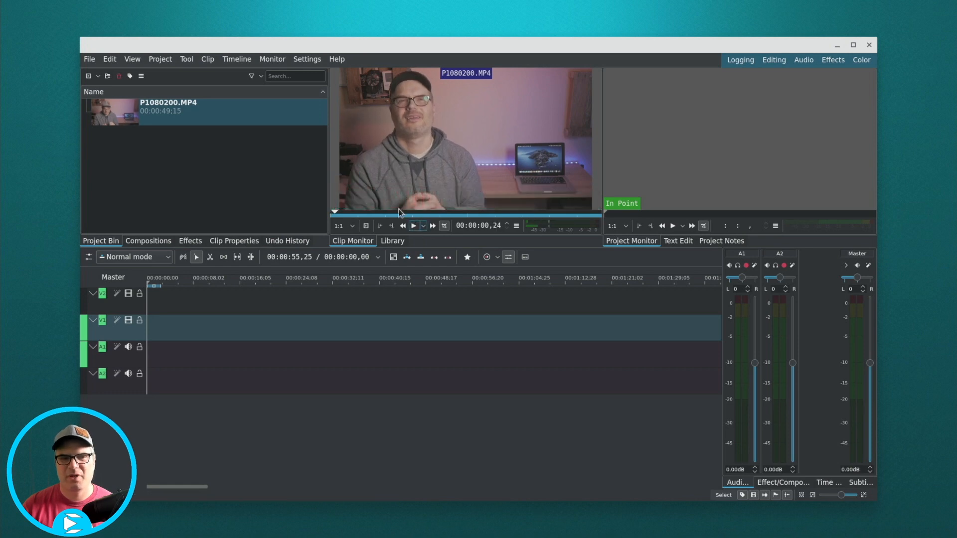
{"action": "left_click", "coordinate": [161, 60]}
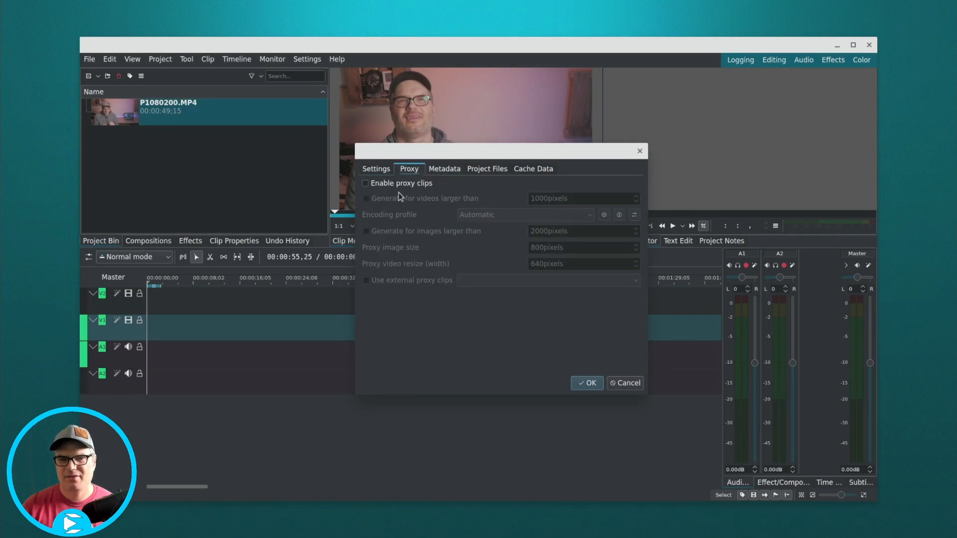
Enable proxy clips in Project Settings and start a proxy job for P1080200.MP4
{"action": "left_click", "coordinate": [364, 183]}
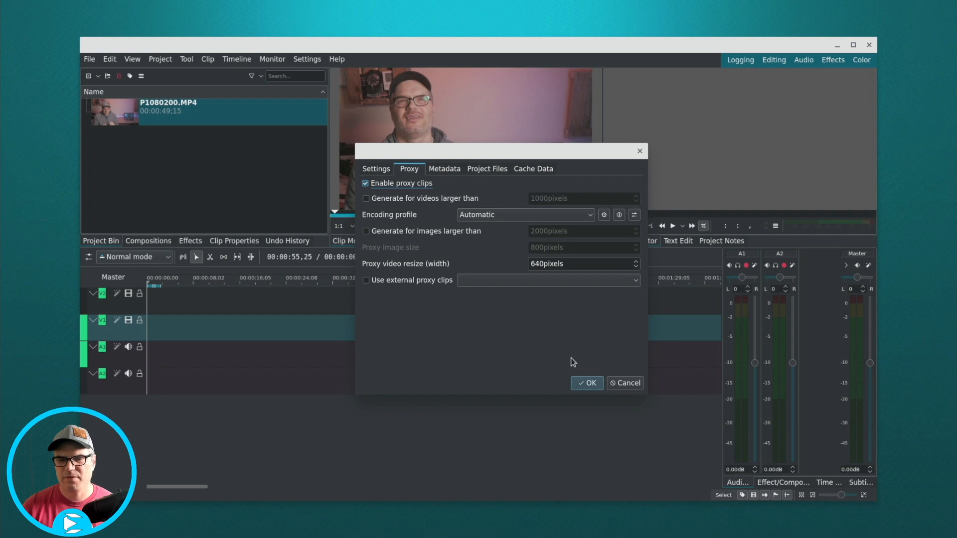
{"action": "left_click", "coordinate": [586, 383]}
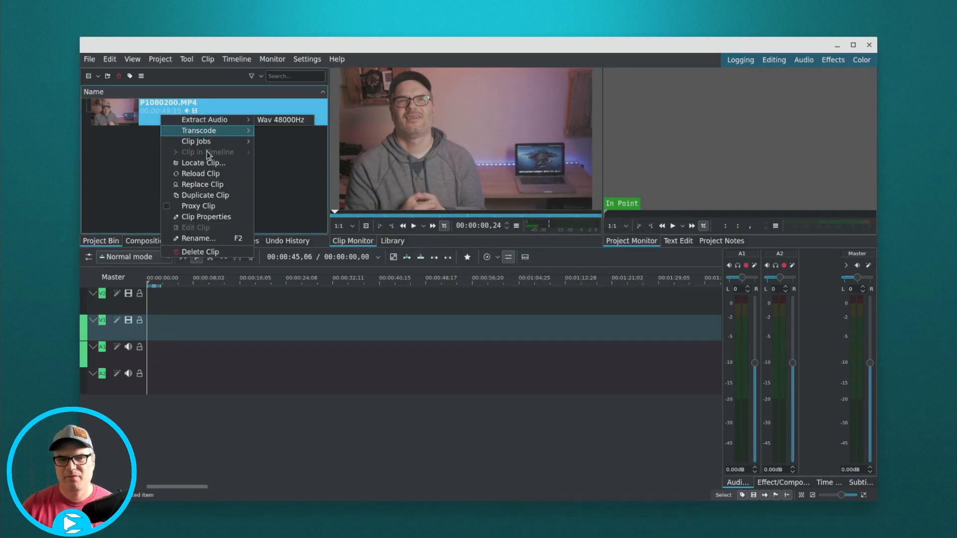
{"action": "left_click", "coordinate": [281, 119]}
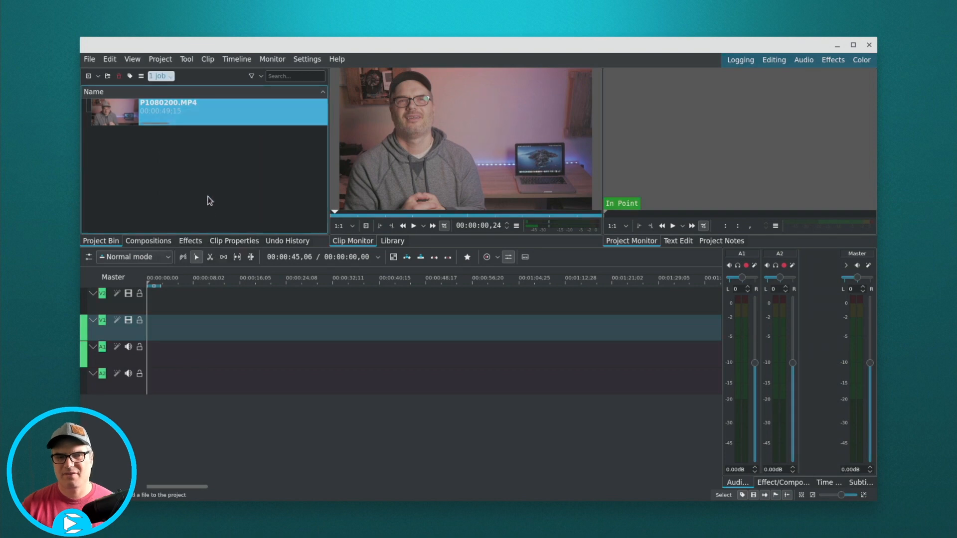
{"action": "mouse_move", "coordinate": [230, 176]}
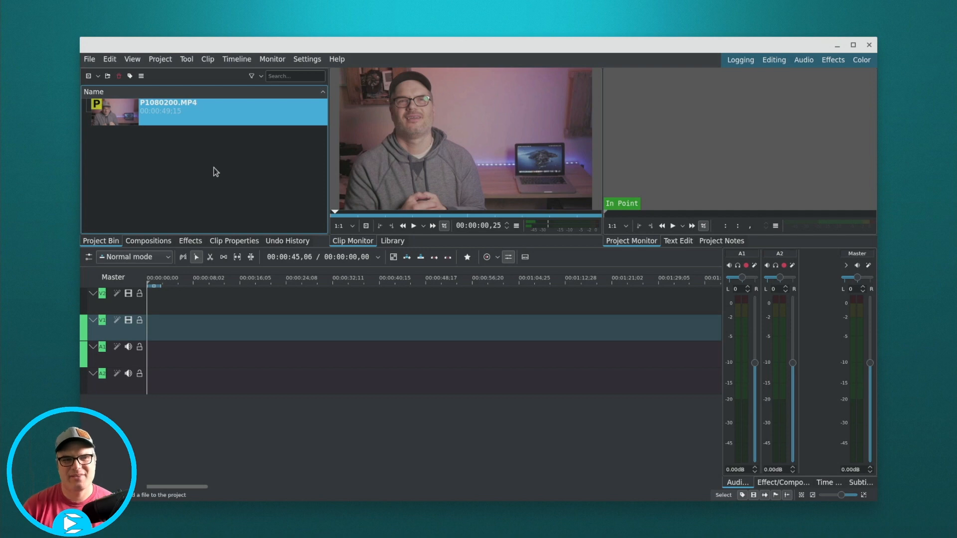
Place a trimmed P1080200.MP4 section on tracks V1/A1 and play it in the Project Monitor
{"action": "left_click", "coordinate": [97, 108]}
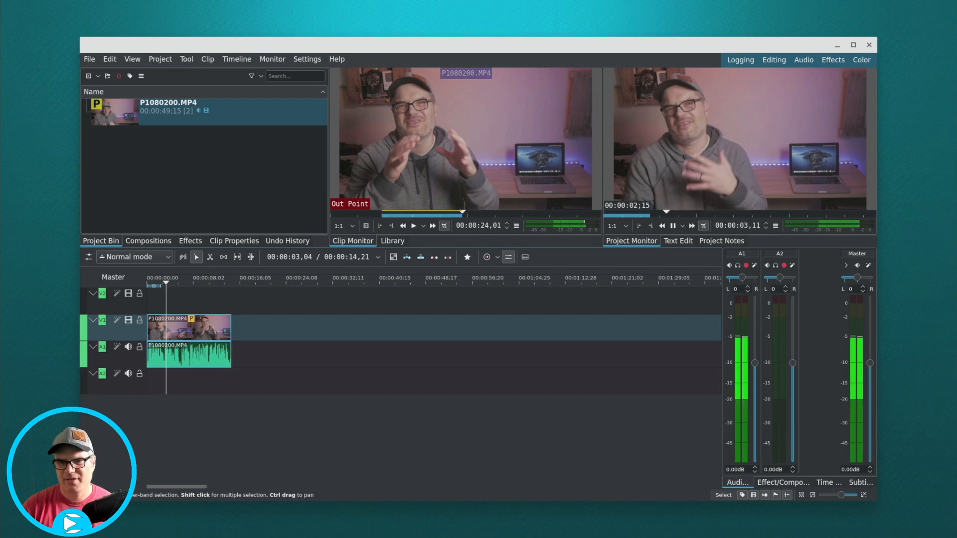
{"action": "left_click", "coordinate": [675, 226]}
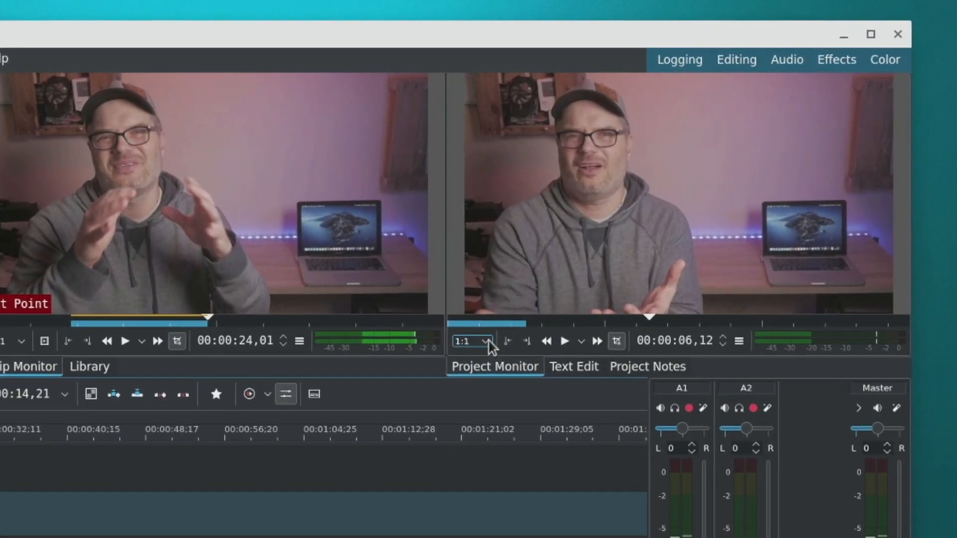
Switch the monitor preview to 360p, then move the playhead later and back earlier
{"action": "left_click", "coordinate": [470, 340]}
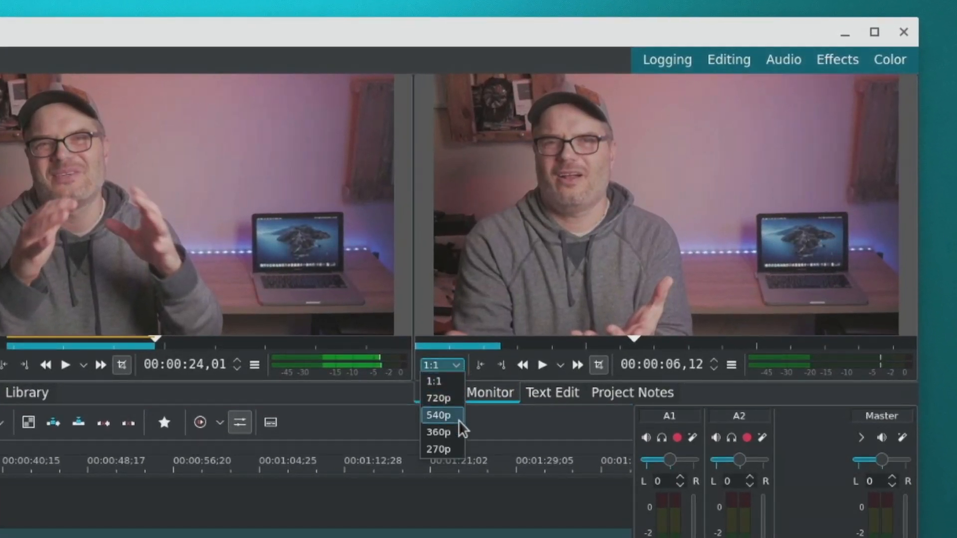
{"action": "left_click", "coordinate": [439, 432]}
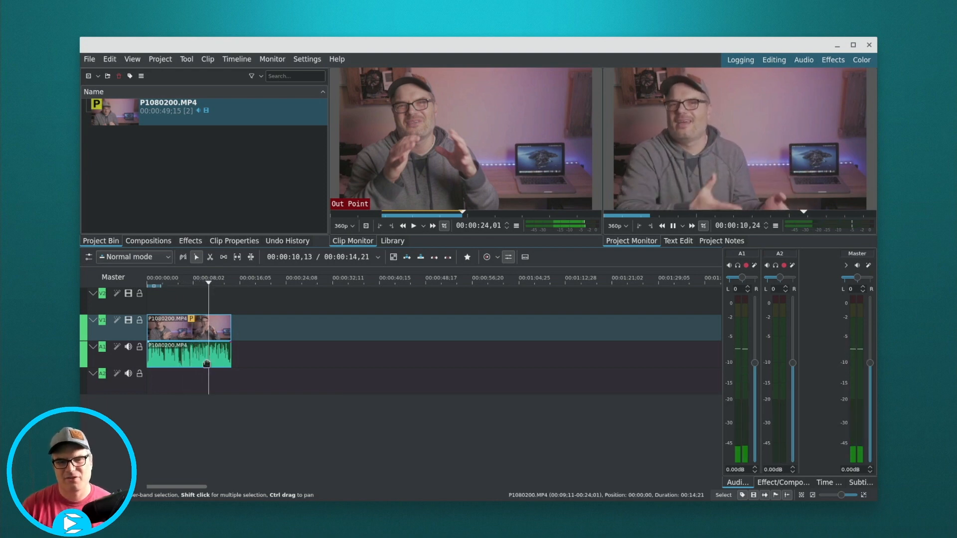
{"action": "left_click", "coordinate": [672, 226]}
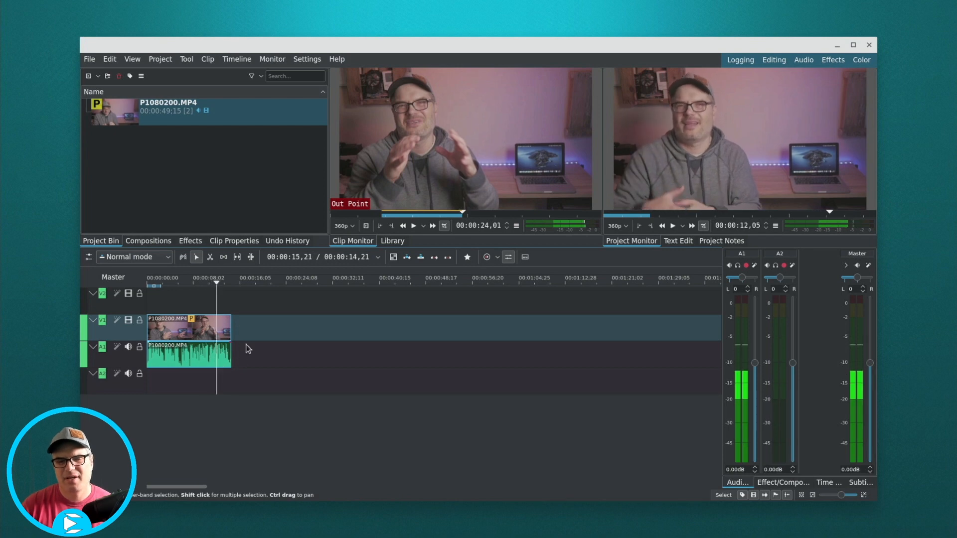
{"action": "left_click", "coordinate": [186, 278]}
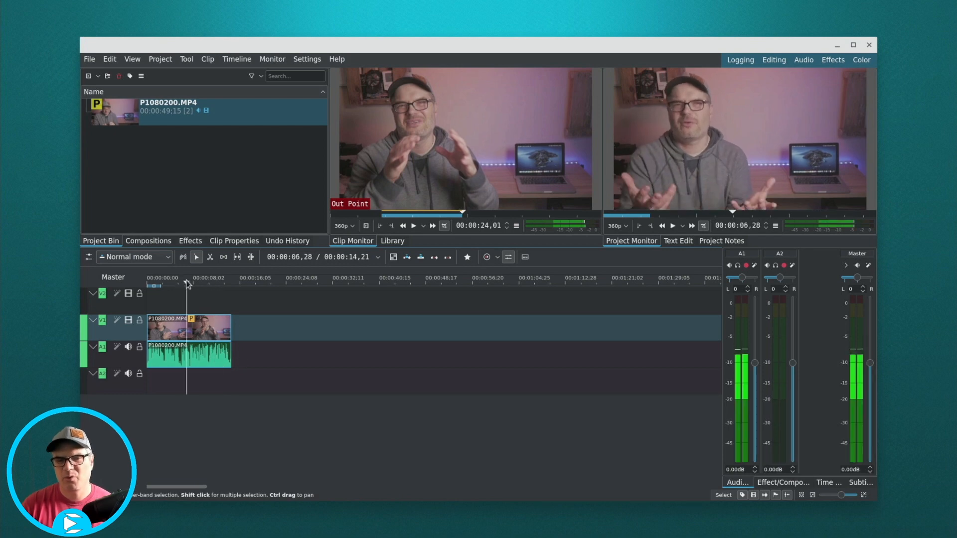